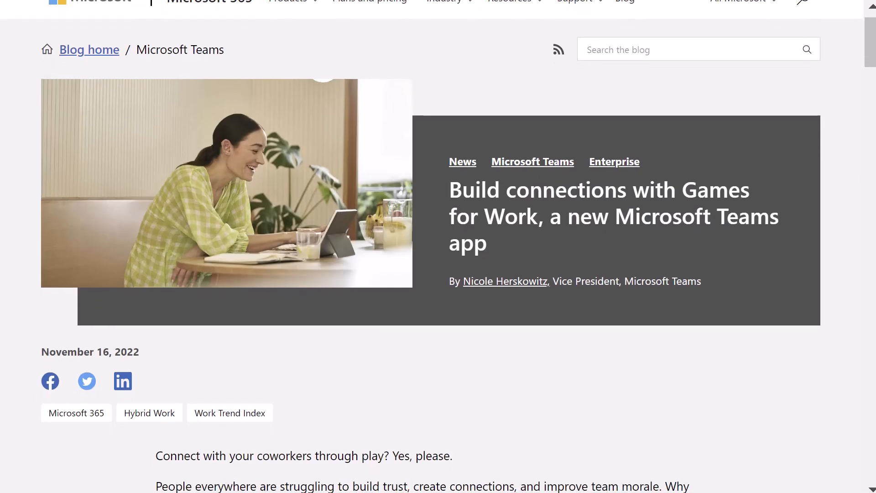
Edit the Team Meeting from Calendar and bring up the Add a tab app gallery
scroll("down", 3)
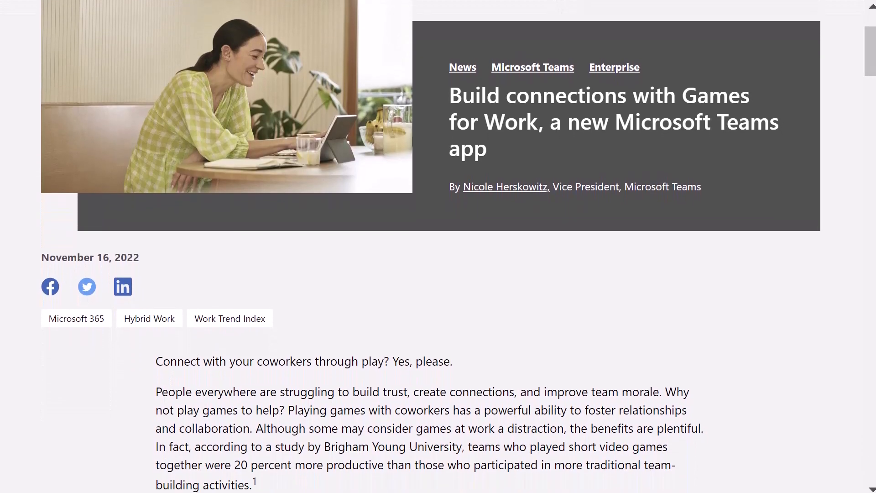
scroll("down", 3)
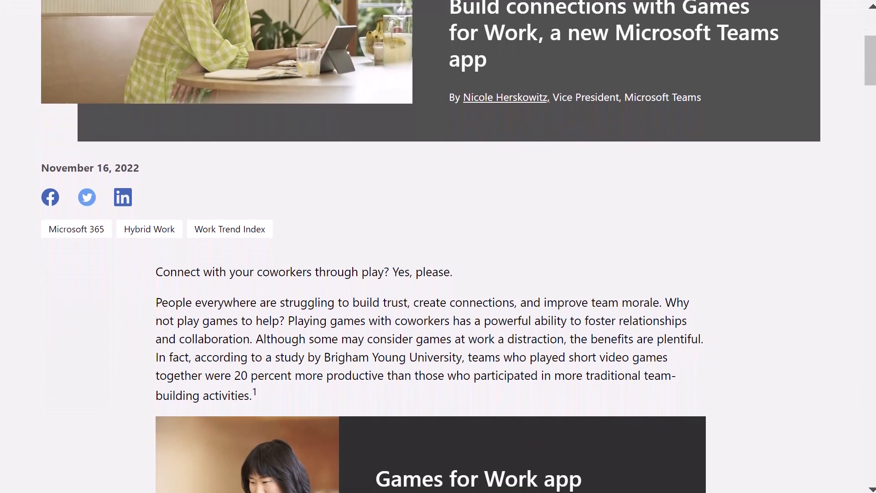
scroll("down", 3)
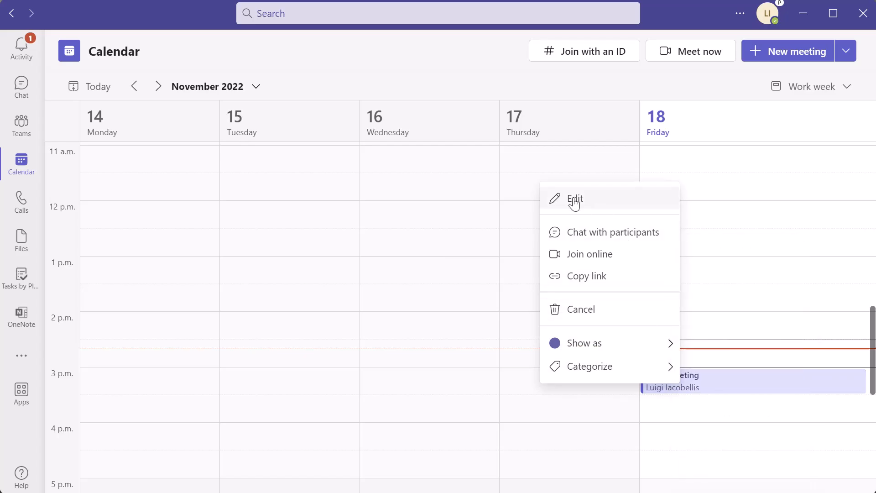
left_click(575, 198)
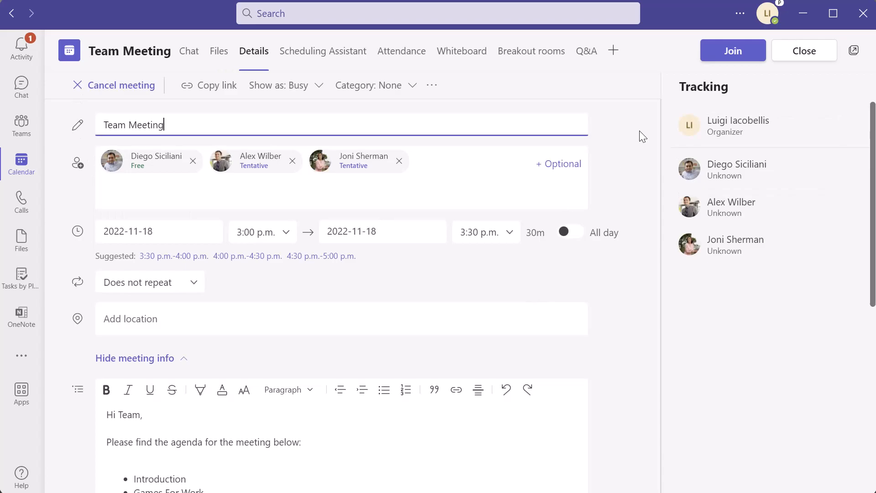
mouse_move(613, 51)
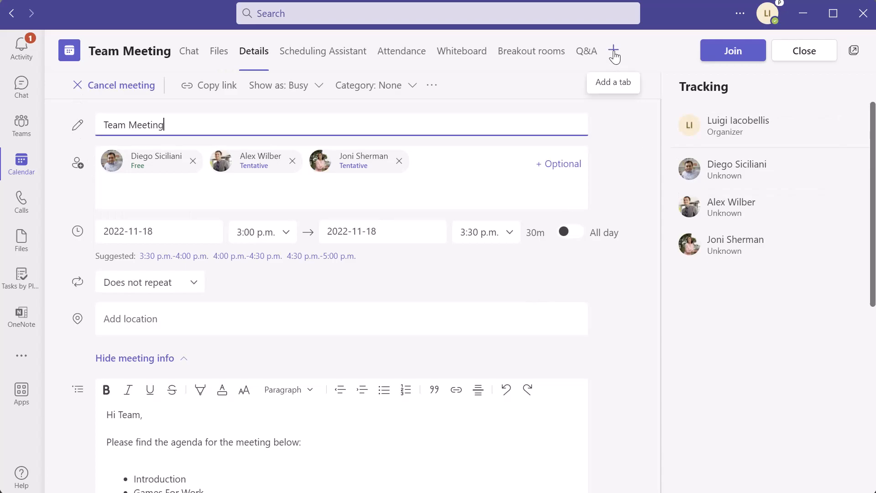
left_click(613, 51)
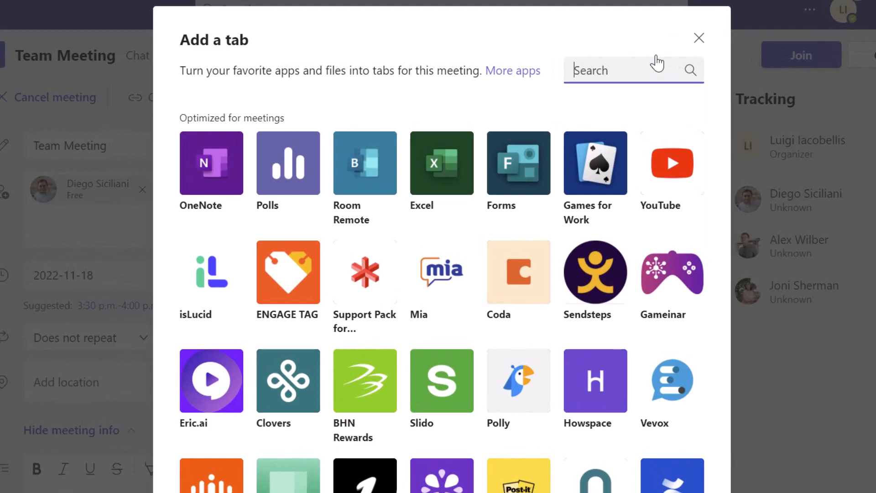
mouse_move(594, 162)
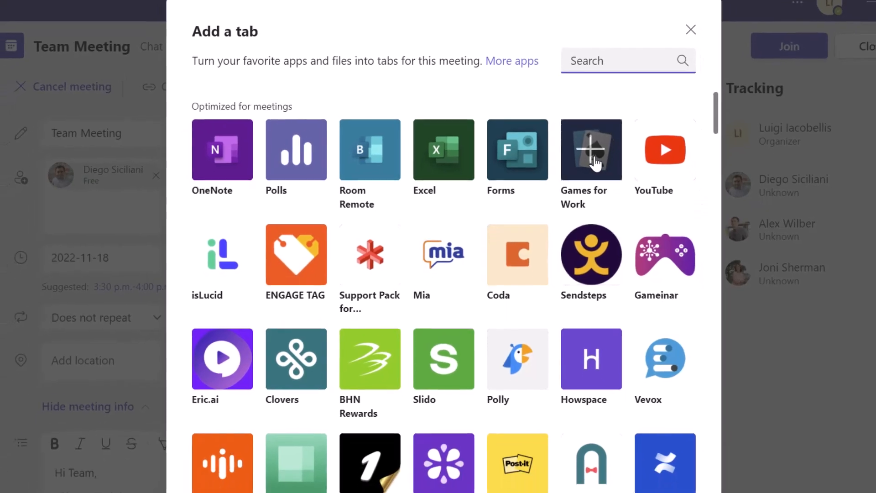
Choose Games for Work with Featured on and save it as a meeting tab
left_click(590, 149)
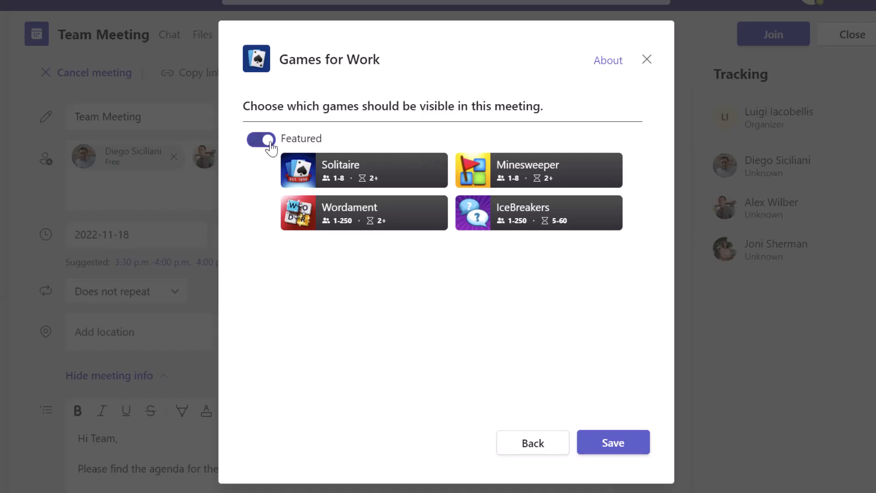
mouse_move(256, 181)
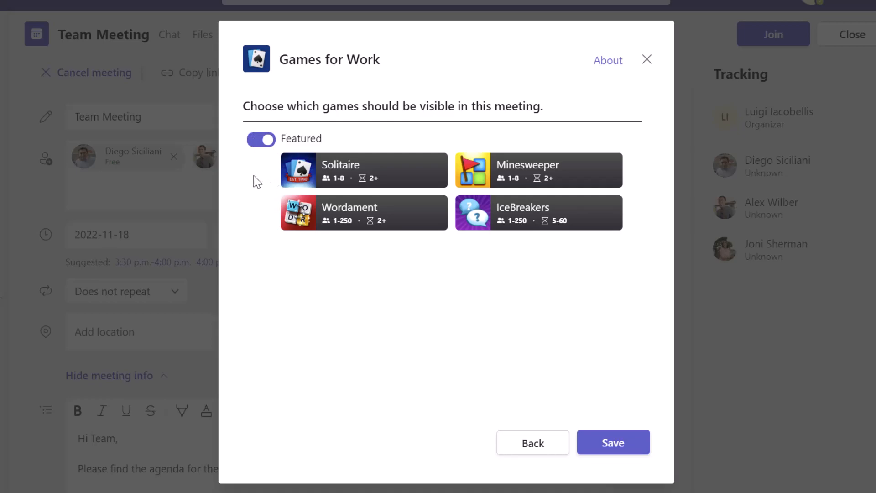
left_click(613, 441)
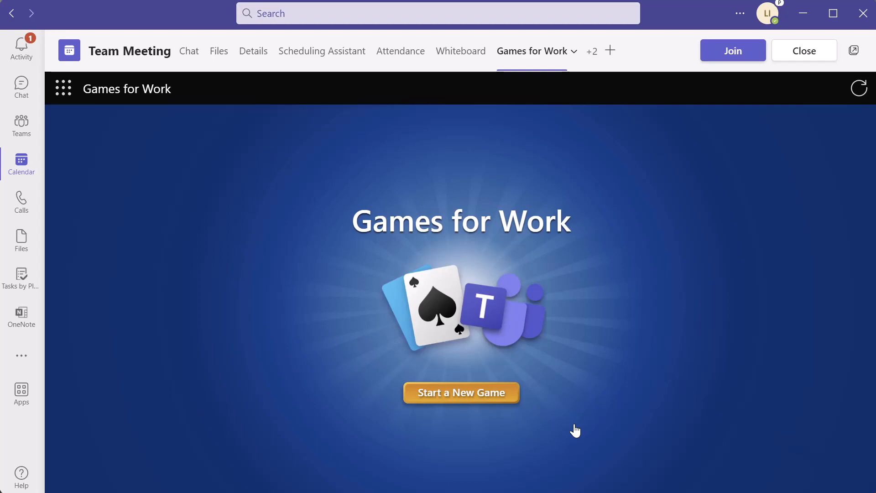
mouse_move(568, 88)
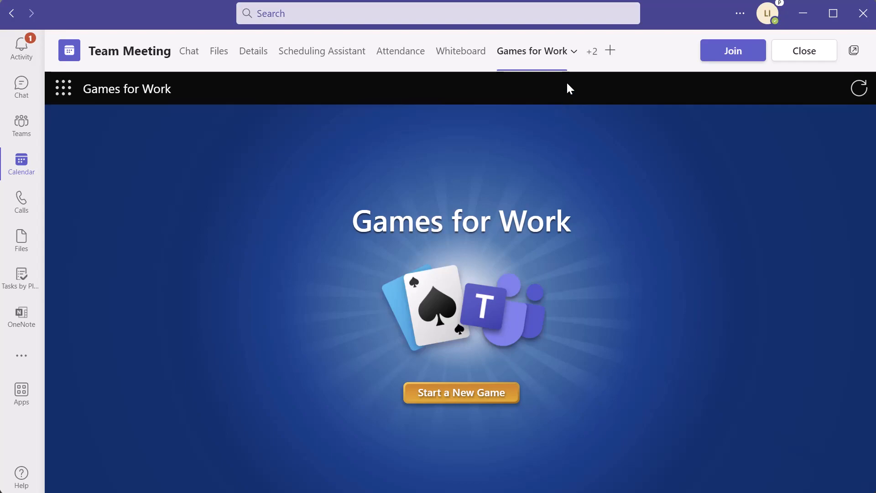
Remove the Games for Work tab via its dropdown and confirm the removal
left_click(572, 51)
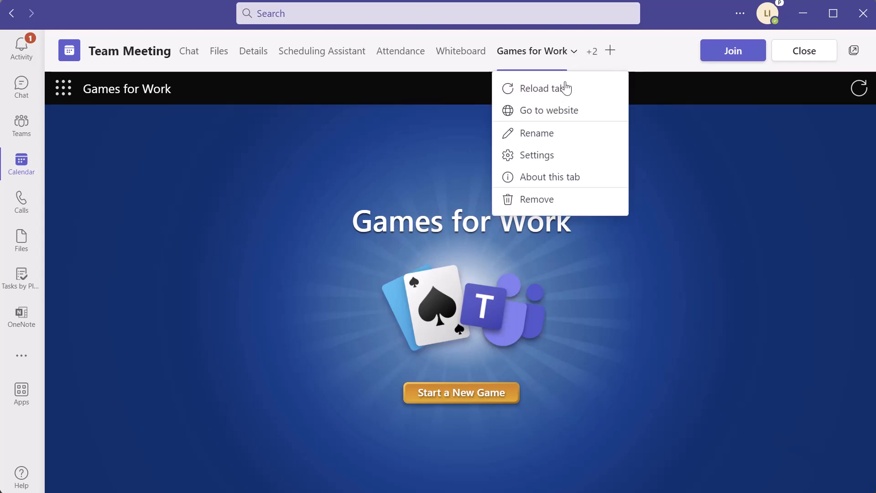
left_click(537, 199)
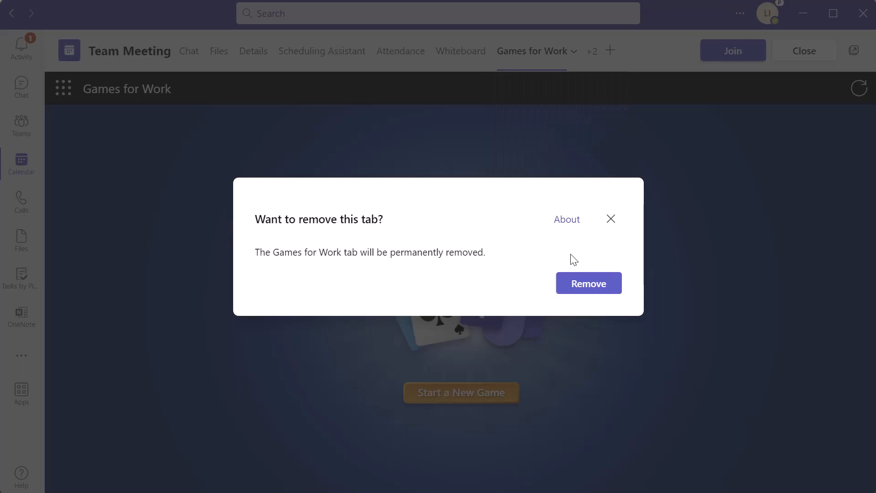
left_click(589, 283)
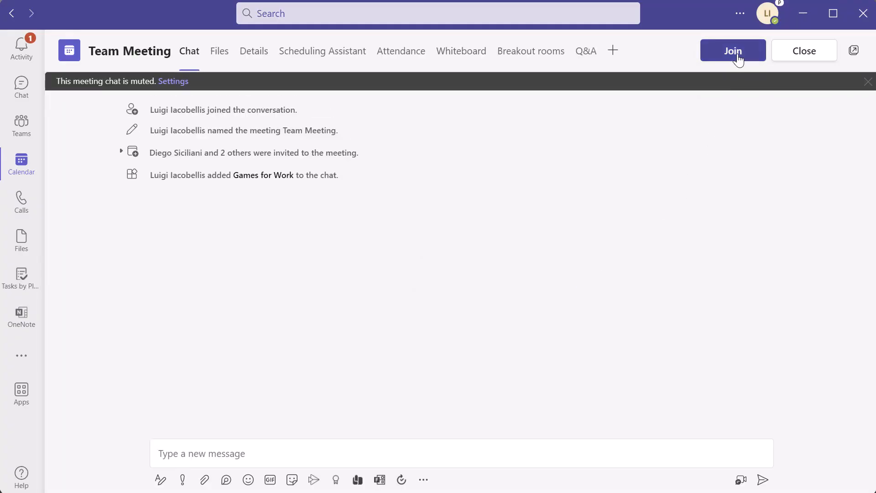
Join the Team Meeting and add Games for Work from Recent apps with featured games
left_click(733, 51)
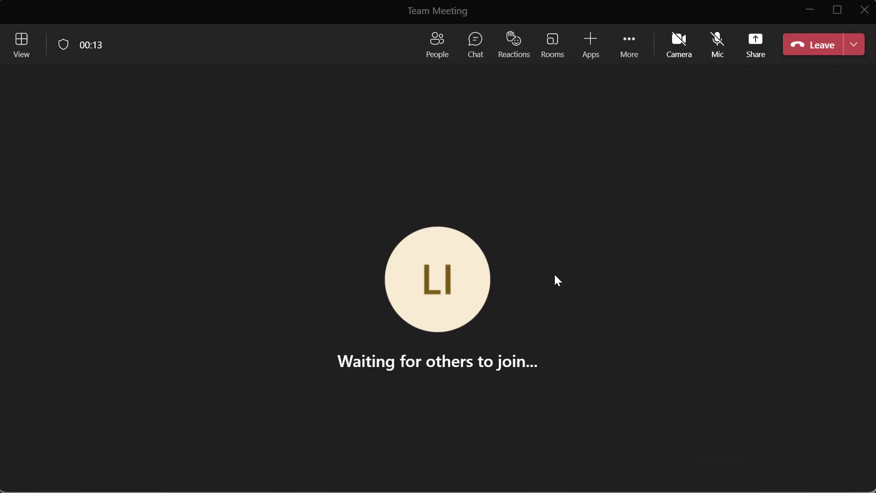
mouse_move(587, 148)
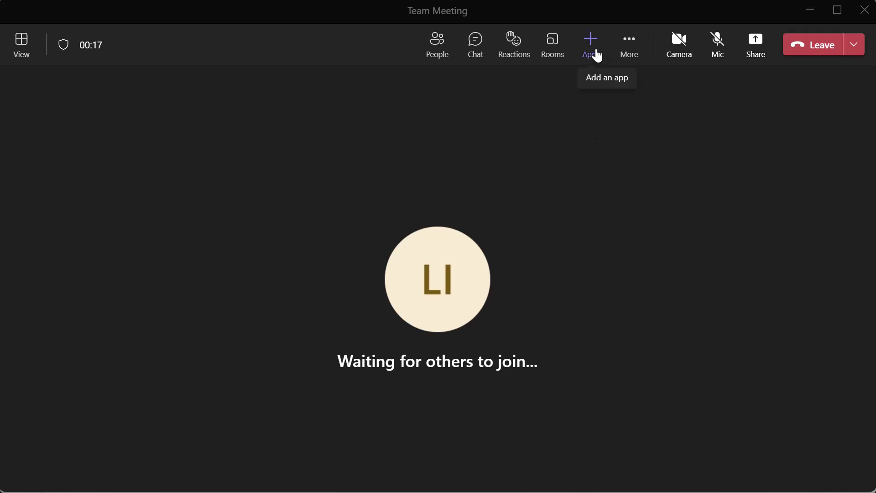
left_click(590, 45)
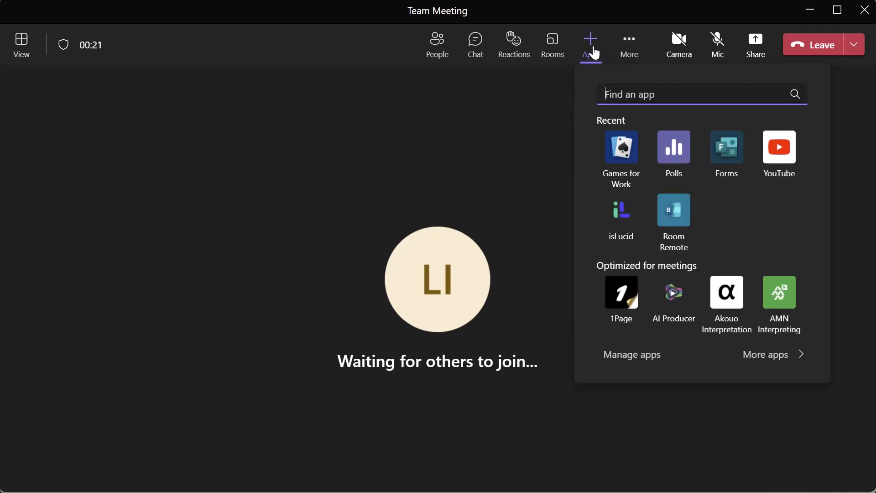
mouse_move(620, 156)
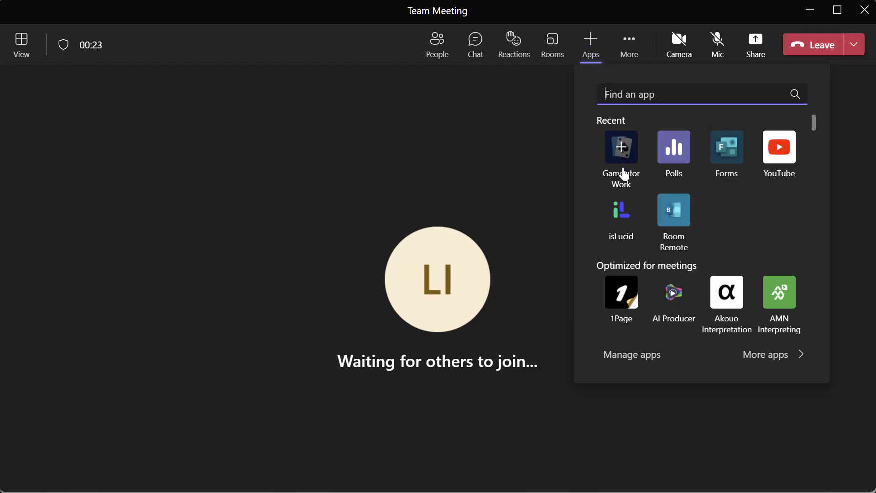
left_click(620, 153)
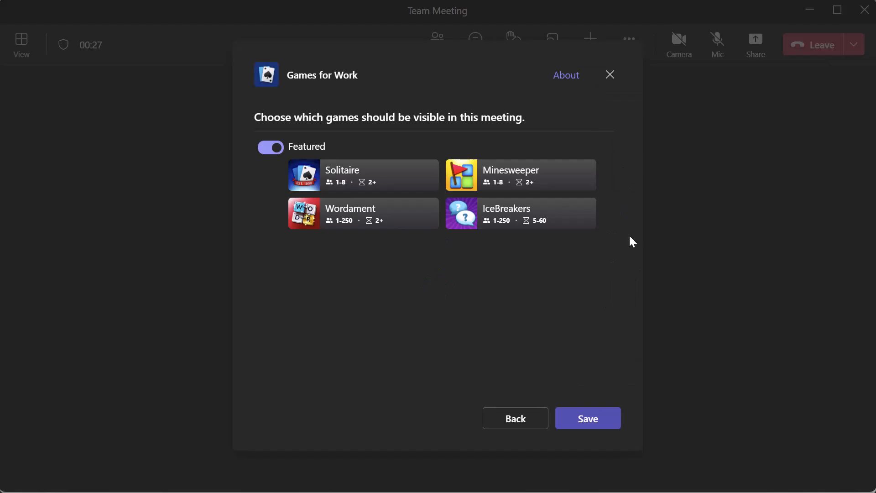
left_click(587, 418)
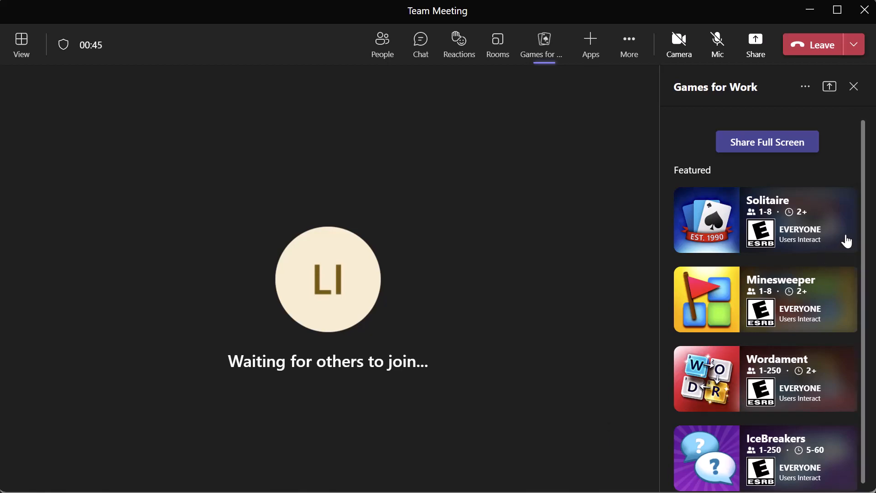
mouse_move(837, 245)
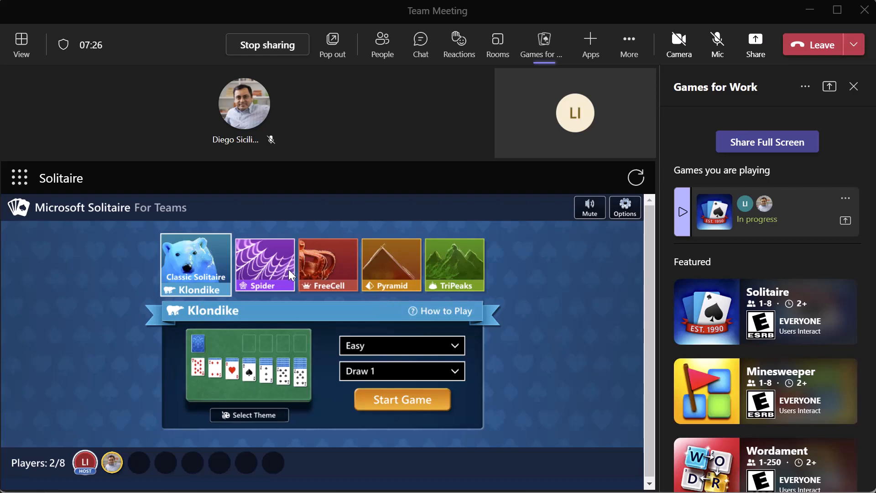
left_click(322, 265)
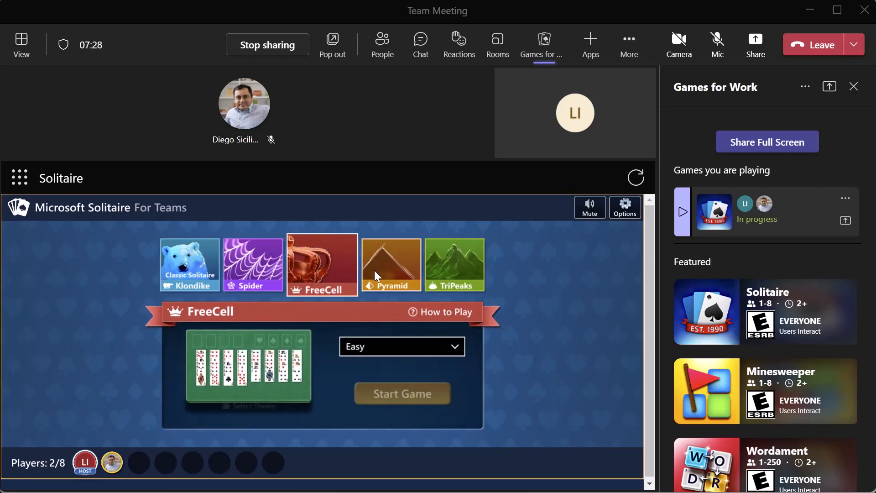
left_click(447, 265)
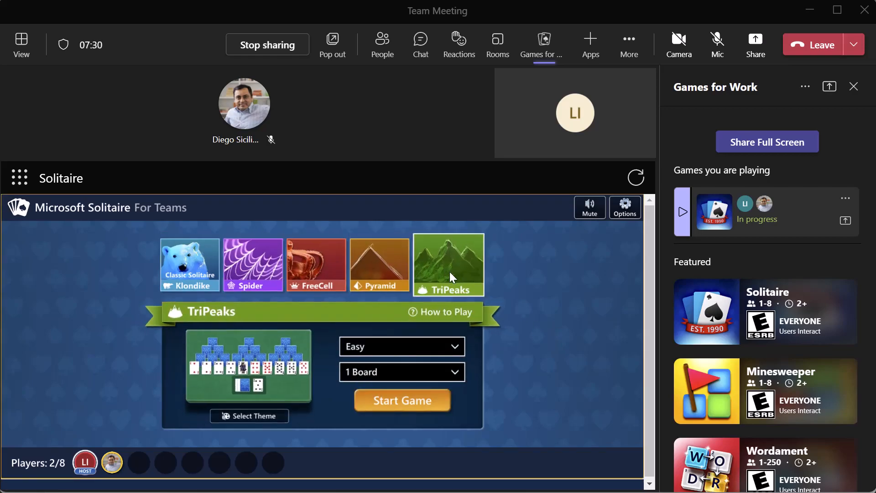
left_click(189, 265)
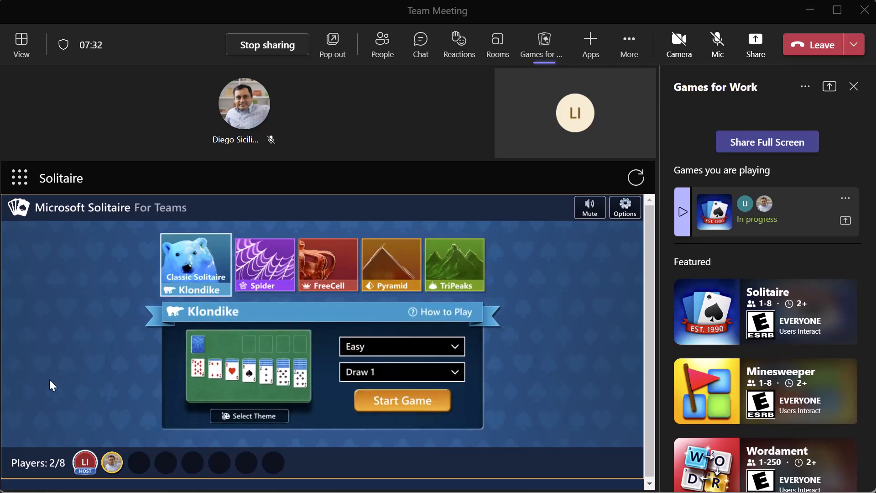
left_click(111, 462)
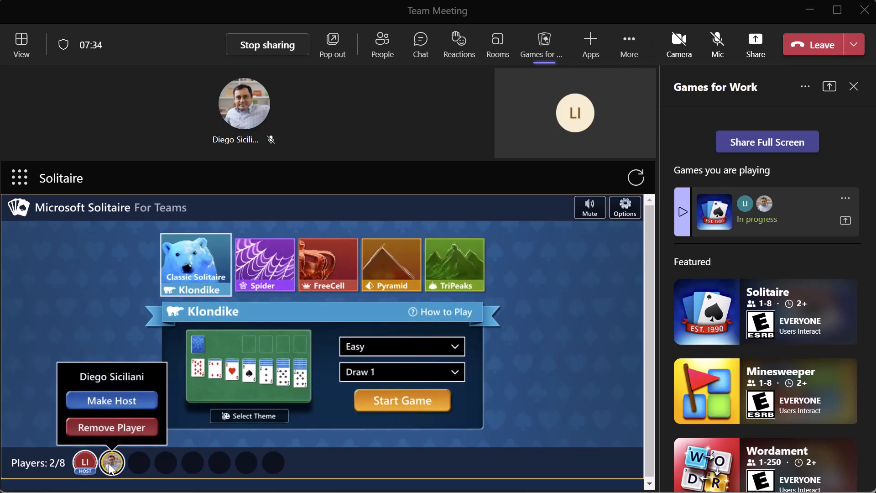
mouse_move(131, 467)
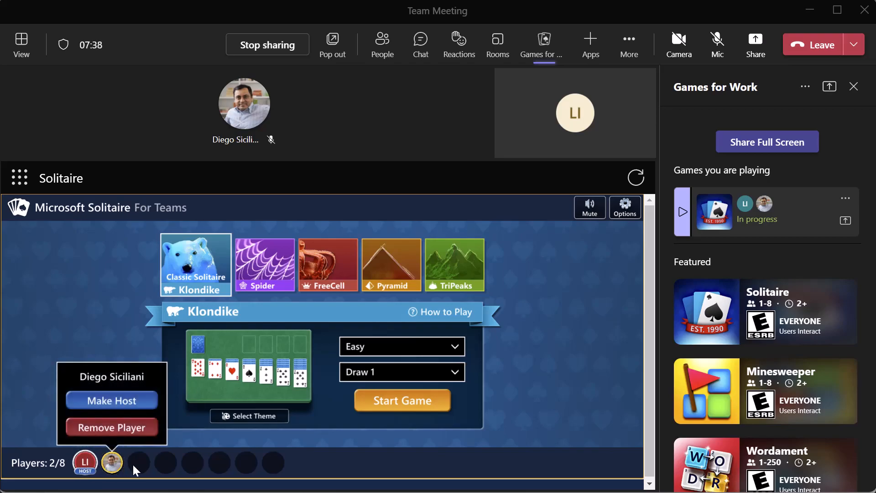
mouse_move(301, 468)
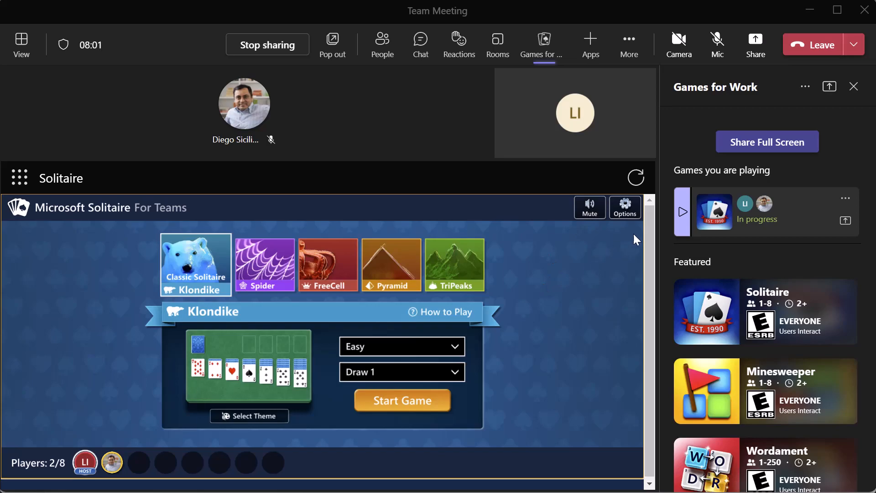
Browse Solitaire's options and game settings, then close them back to the Klondike lobby
left_click(624, 207)
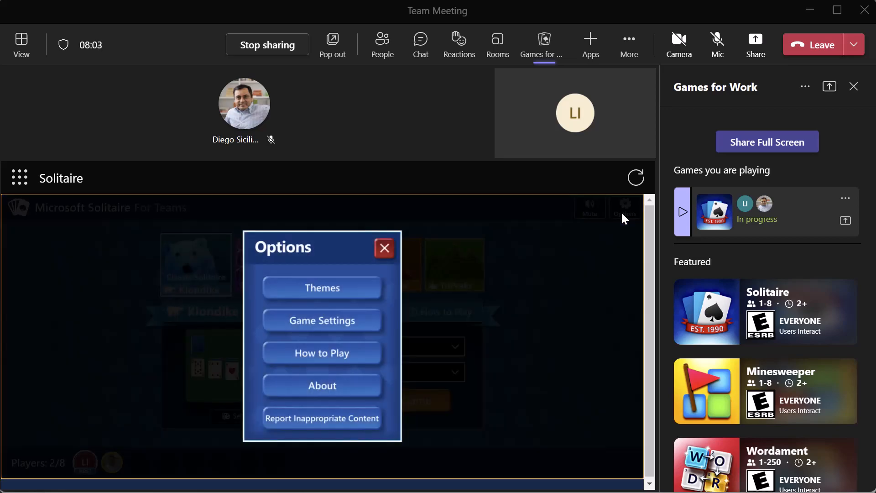
mouse_move(412, 290)
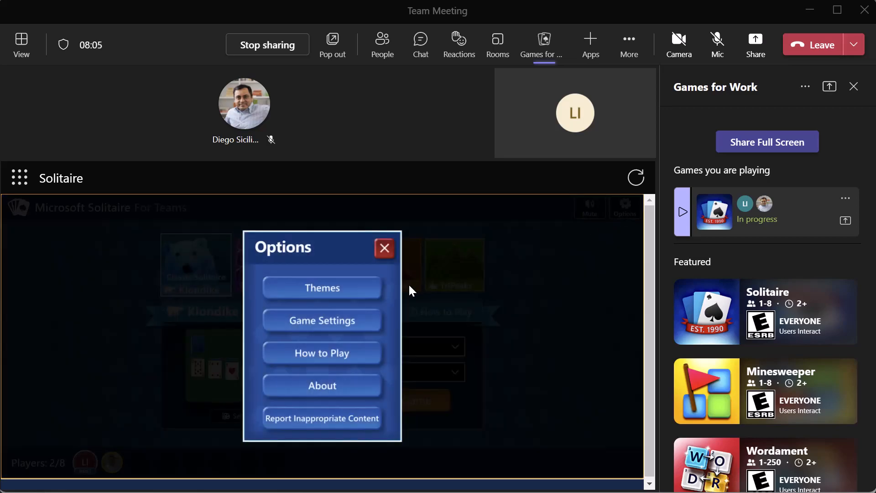
left_click(323, 319)
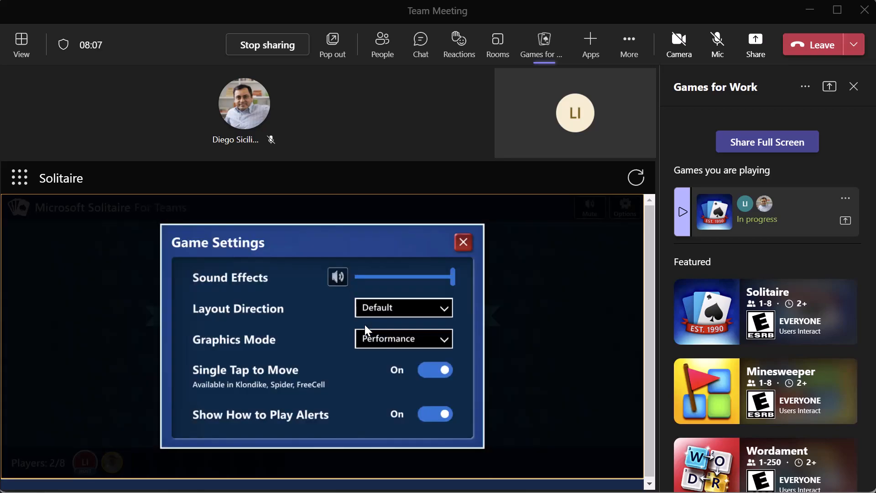
mouse_move(306, 320)
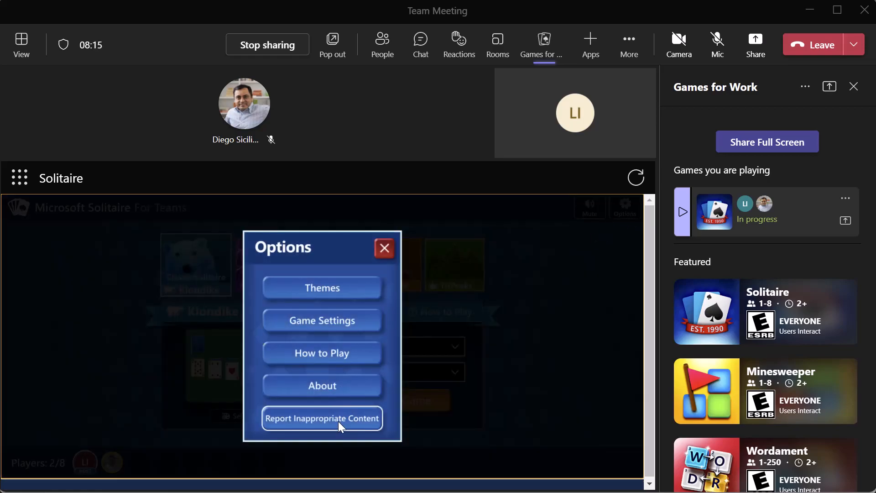
mouse_move(322, 353)
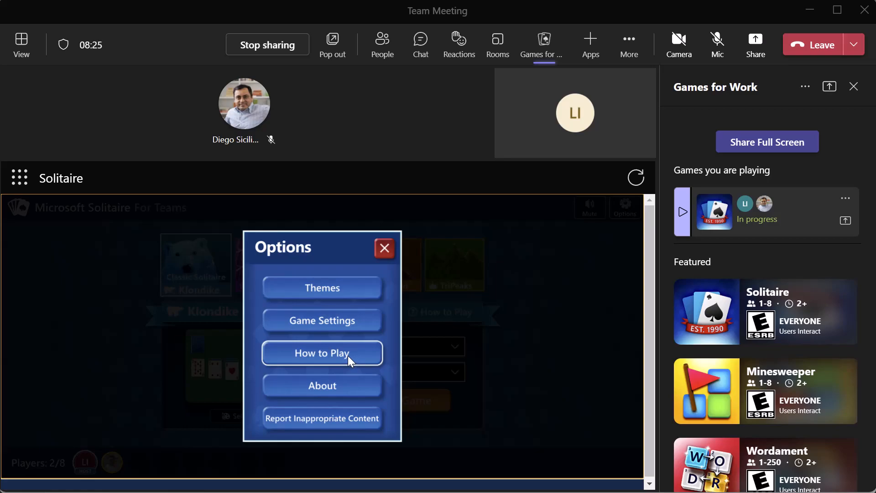
left_click(384, 248)
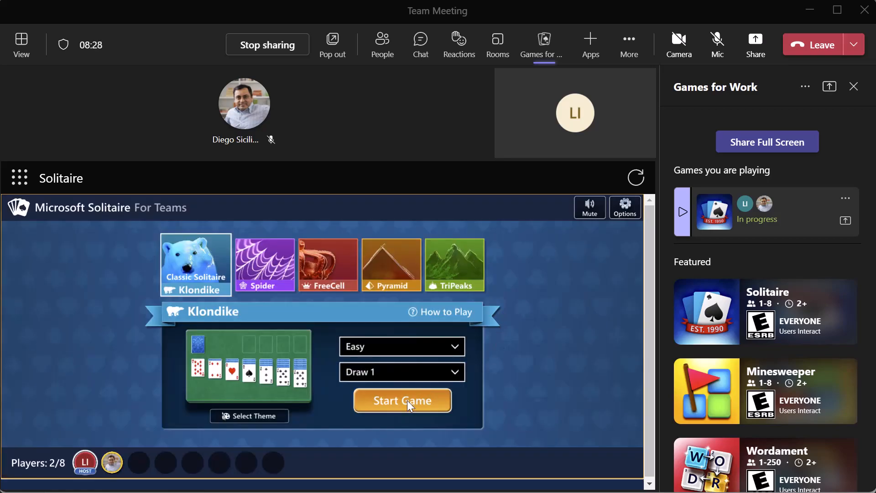
Start the Easy Klondike game and close the Games for Work pane so the board fills the stage
left_click(401, 401)
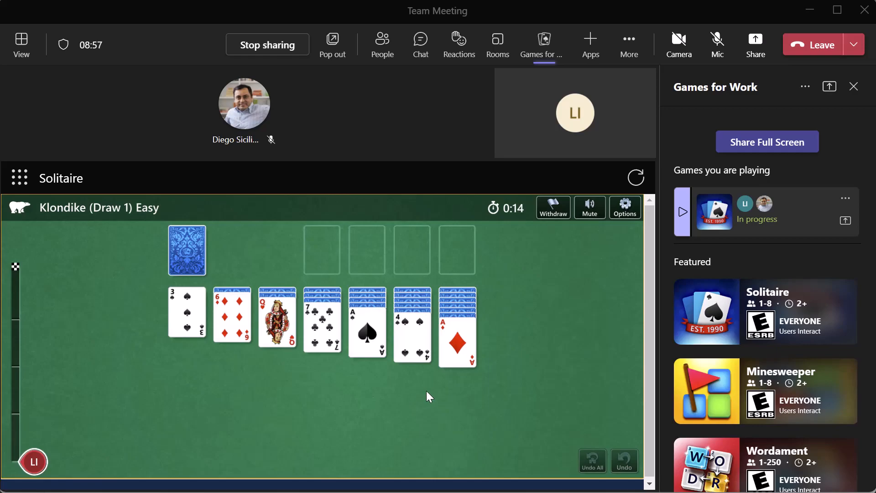
mouse_move(482, 403)
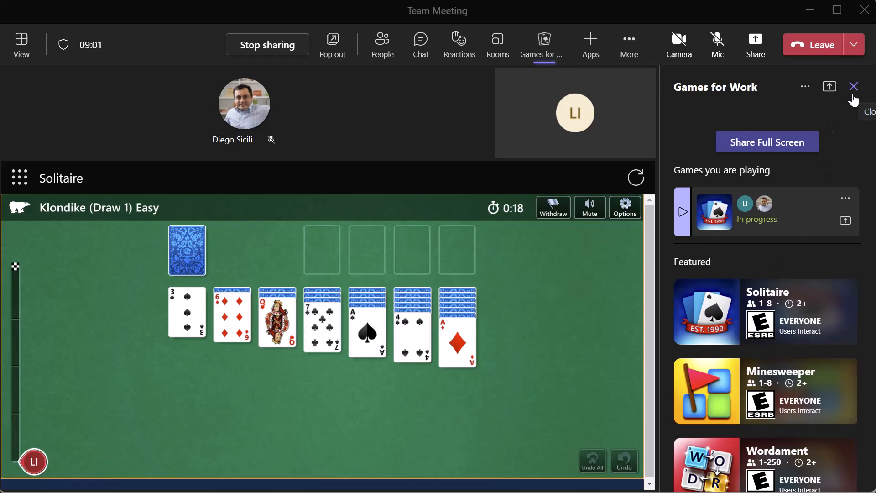
left_click(853, 87)
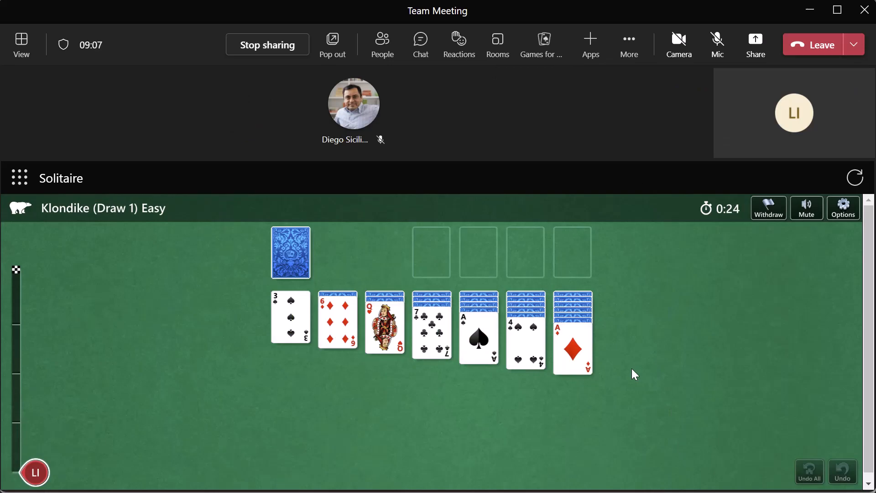
mouse_move(541, 45)
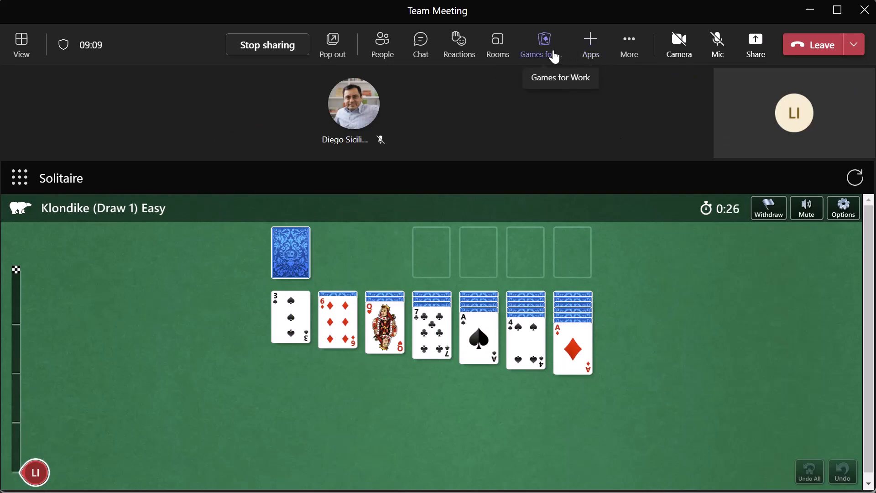
Reopen the Games for Work panel beside the running Solitaire game
left_click(537, 45)
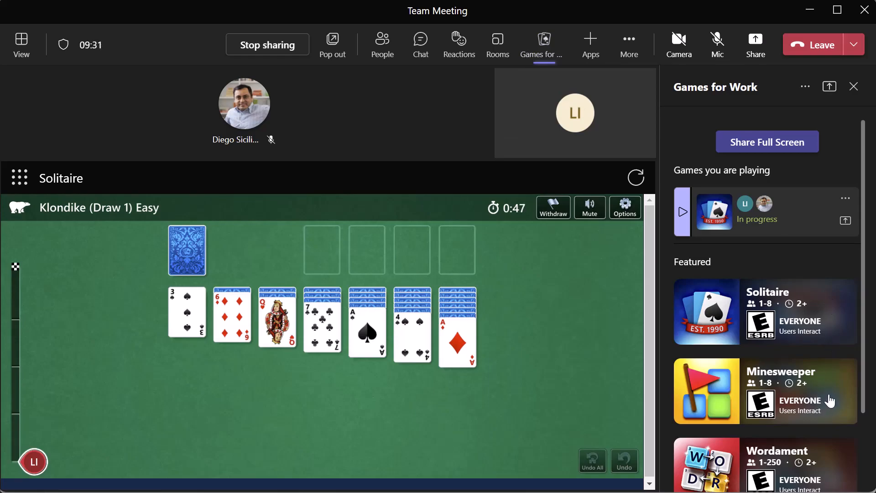
mouse_move(837, 407)
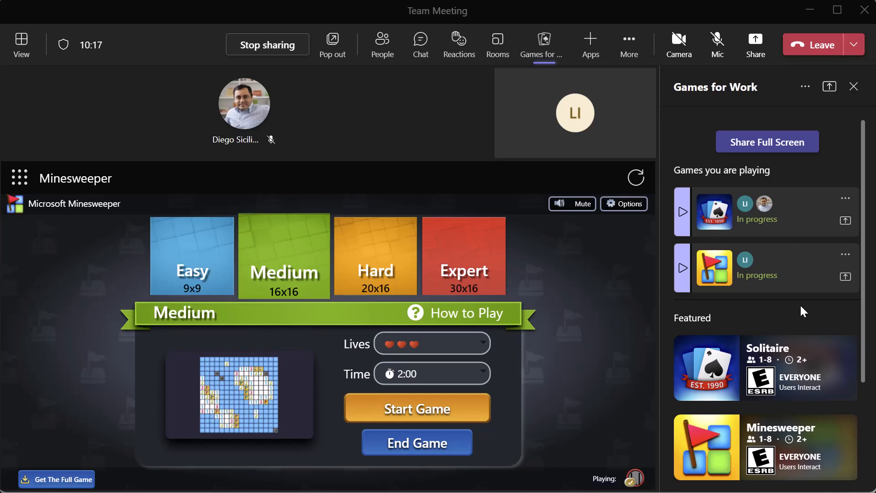
mouse_move(787, 250)
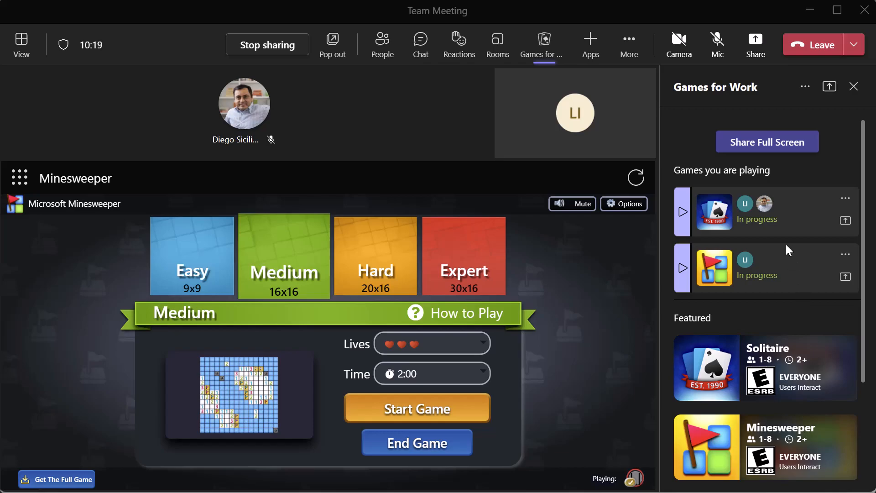
mouse_move(789, 299)
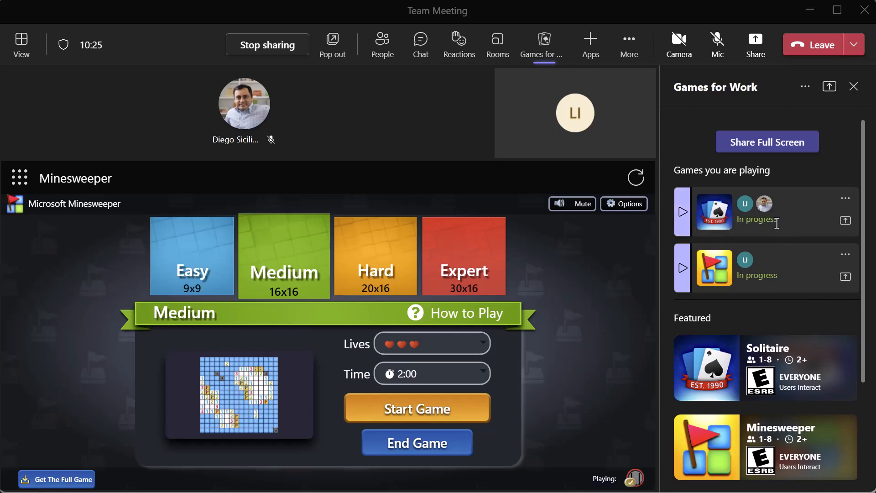
mouse_move(845, 198)
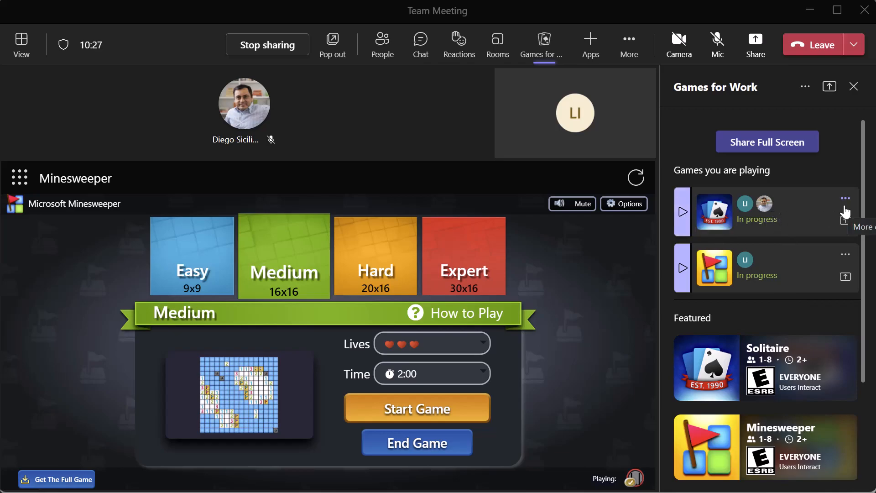
Use the Solitaire entry under Games you are playing to bring it back on stage
left_click(844, 198)
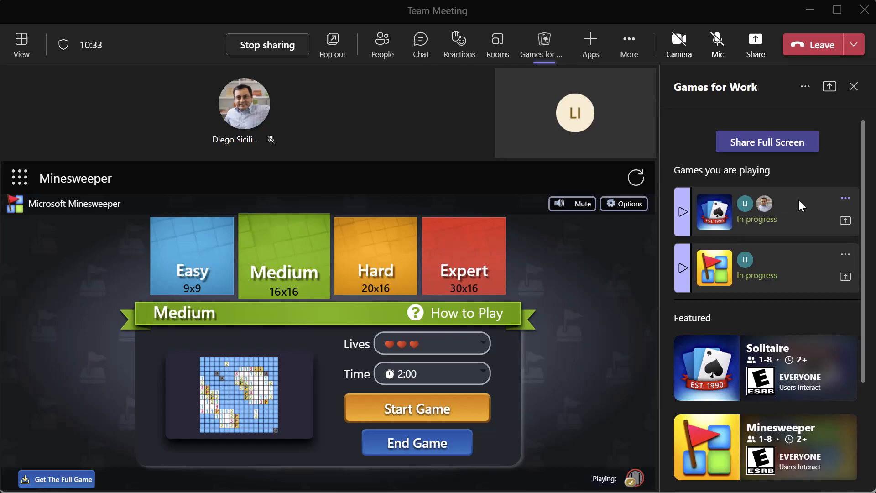
mouse_move(795, 220)
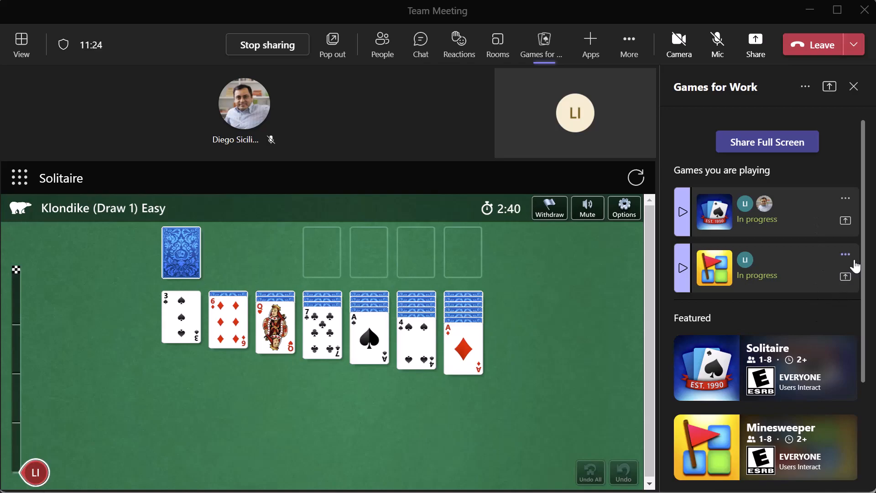
End the Minesweeper game for everyone from its ... menu and confirm
left_click(845, 255)
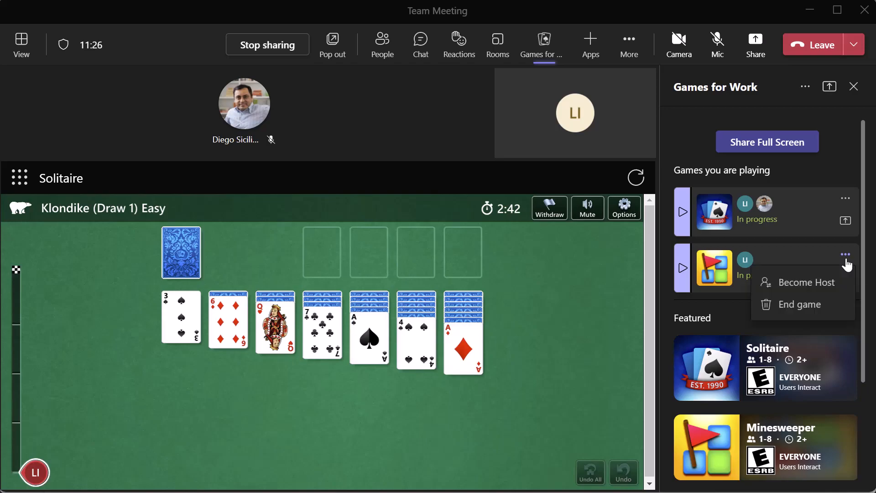
left_click(797, 304)
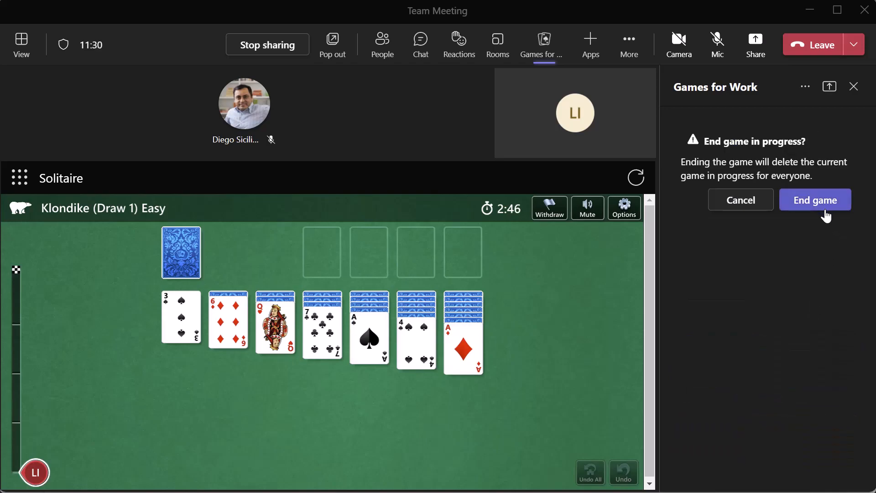
left_click(740, 199)
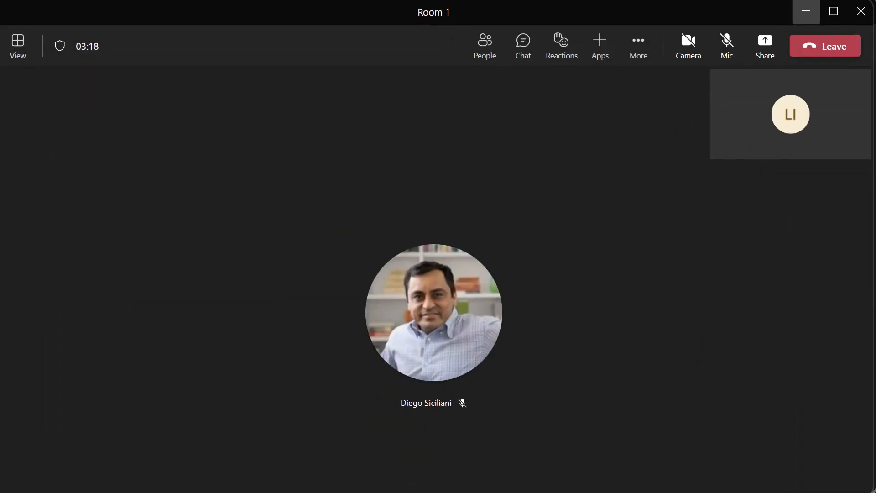
mouse_move(609, 335)
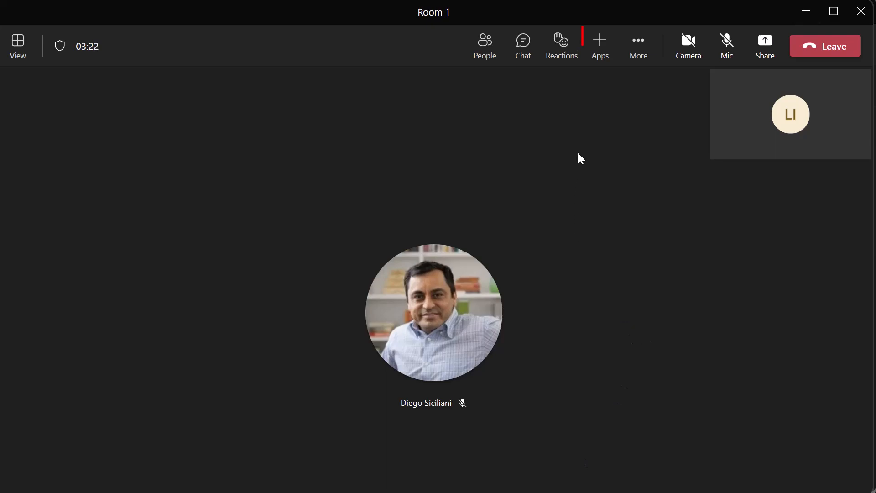
mouse_move(599, 45)
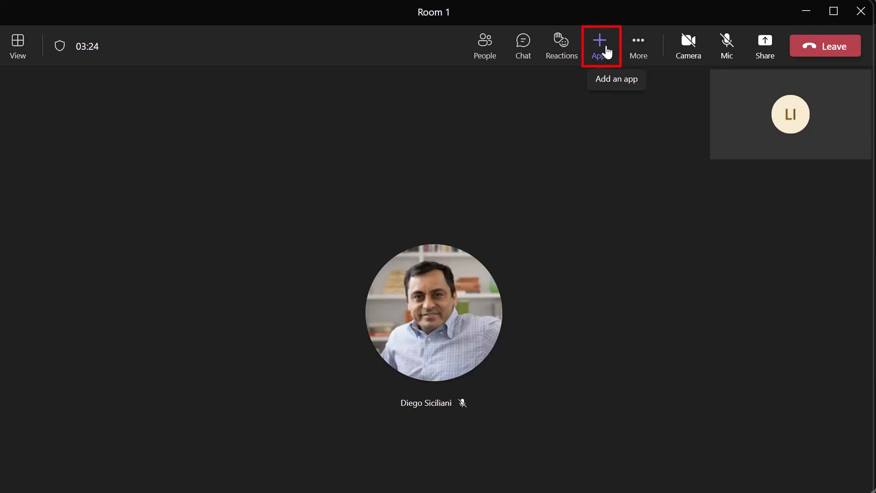
Show the app picker for the Room 1 call, listing Games for Work under Recent
left_click(599, 45)
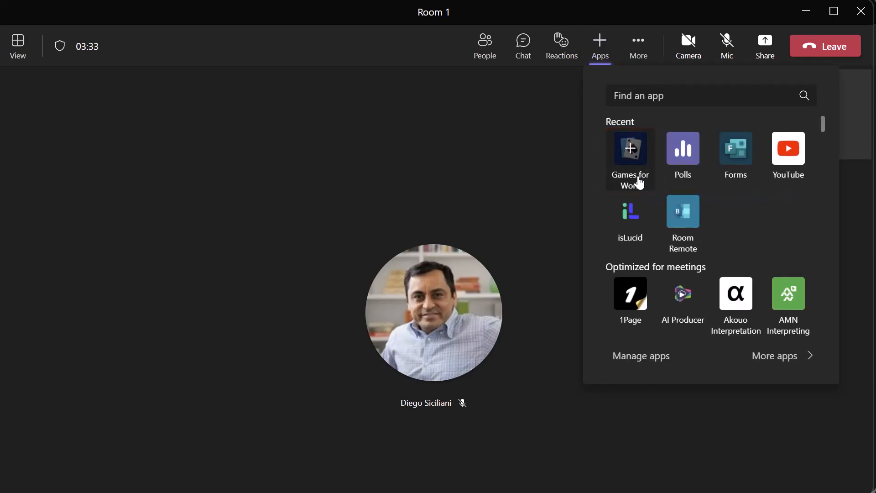
Add Games for Work from Recent to Room 1, keep Featured on, and save
left_click(629, 158)
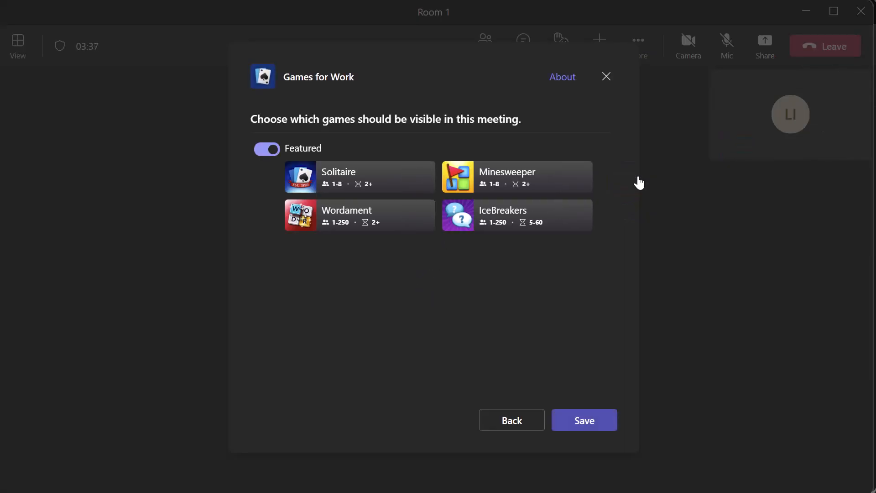
left_click(583, 419)
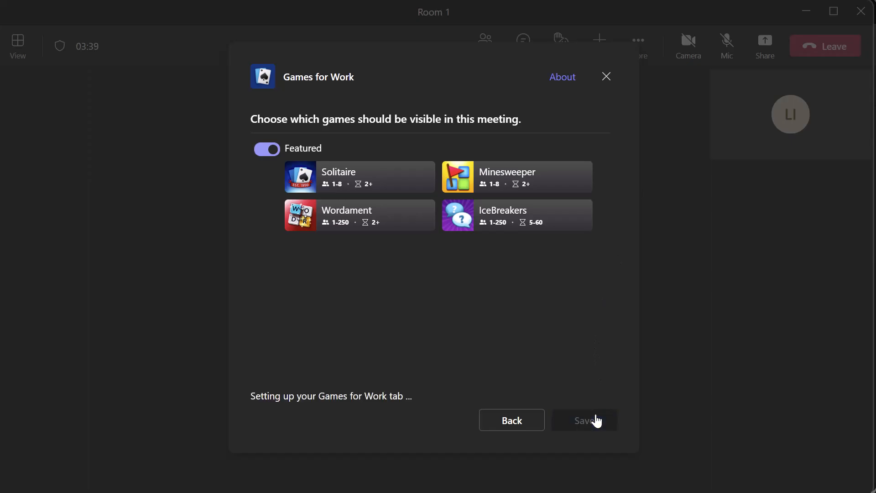
left_click(584, 420)
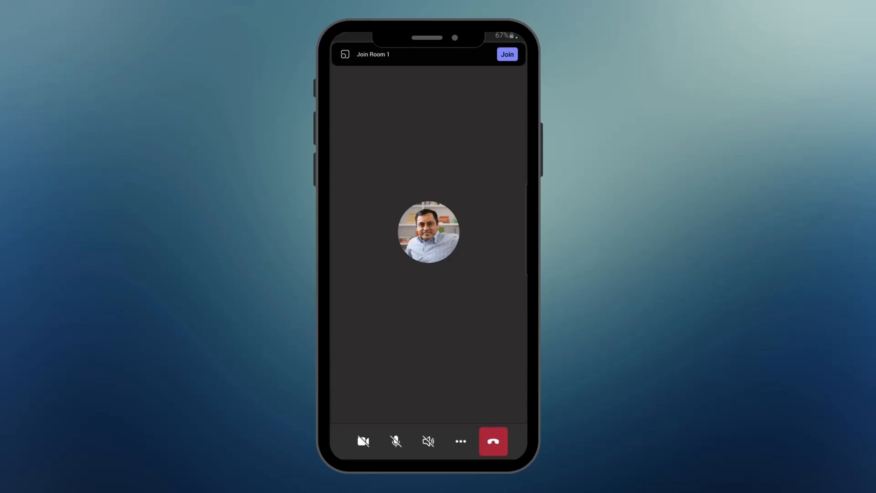
From the meeting's More menu, launch Games for Work showing the Minesweeper Medium setup
left_click(460, 441)
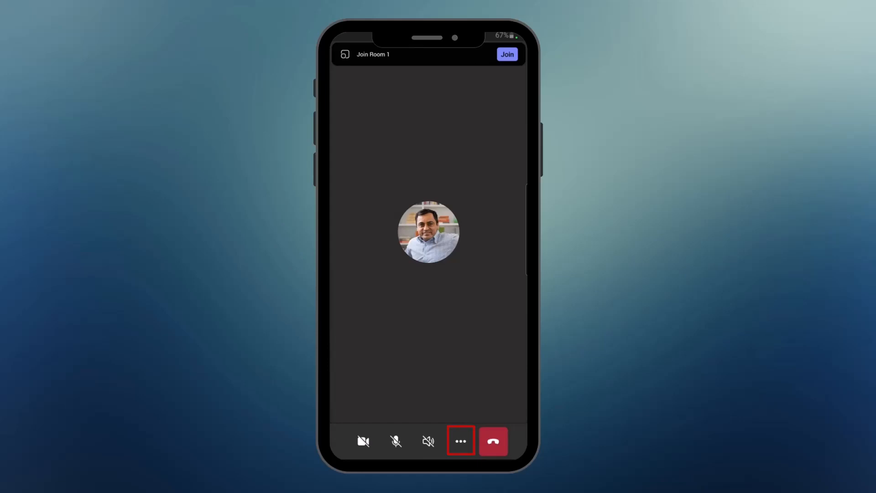
left_click(460, 441)
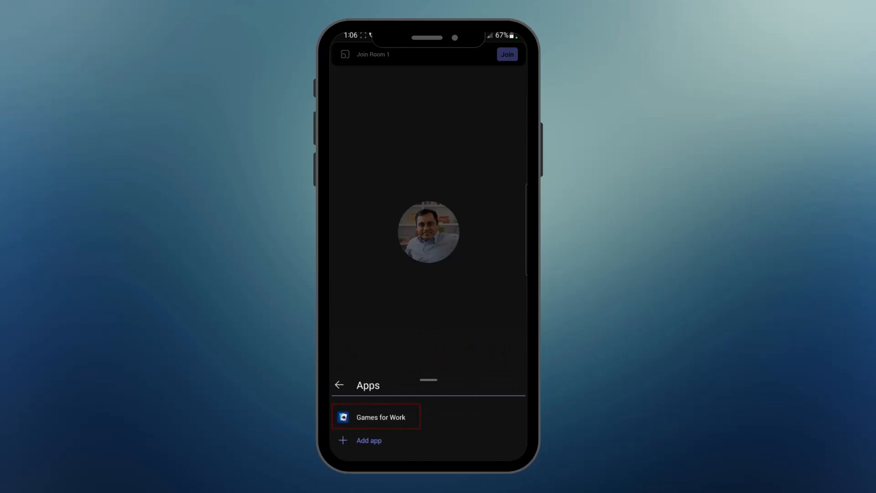
left_click(376, 417)
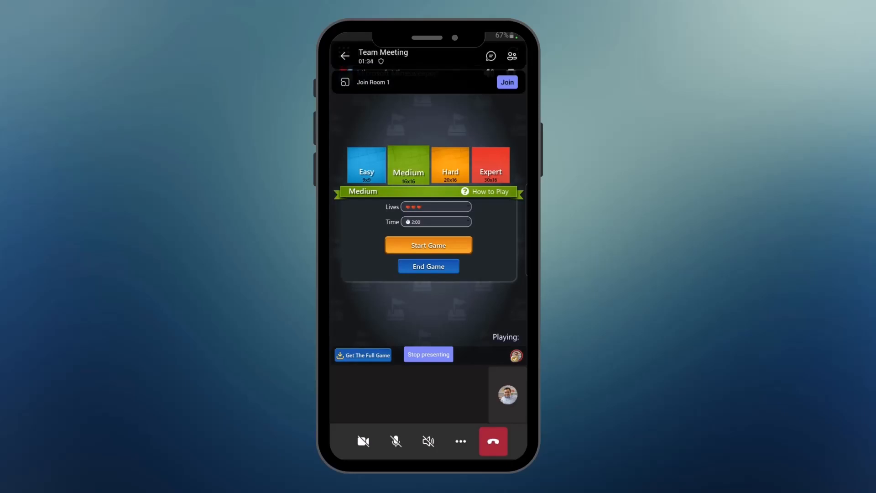
Start the Medium Minesweeper game, mute meeting audio, and uncover tiles until out of lives
left_click(427, 245)
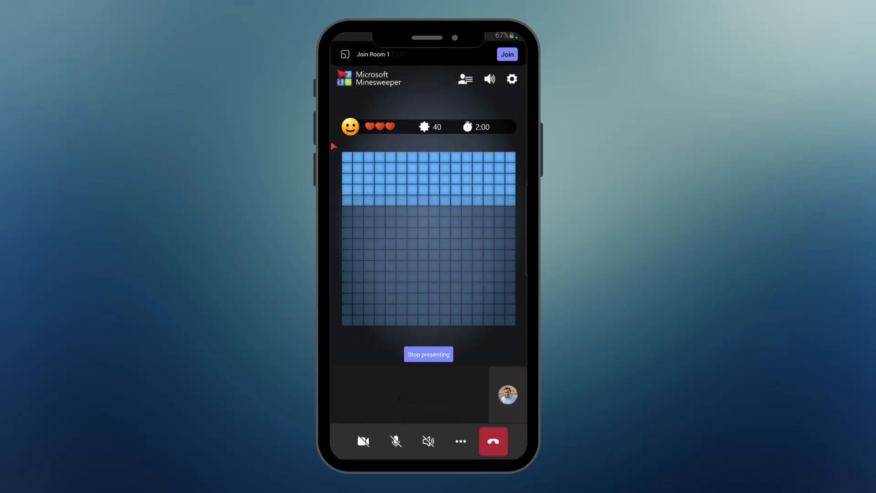
left_click(428, 441)
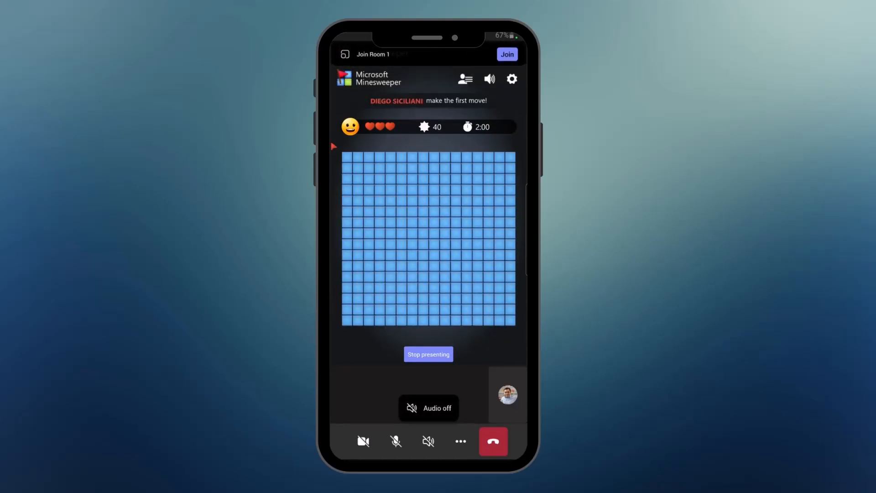
left_click(413, 297)
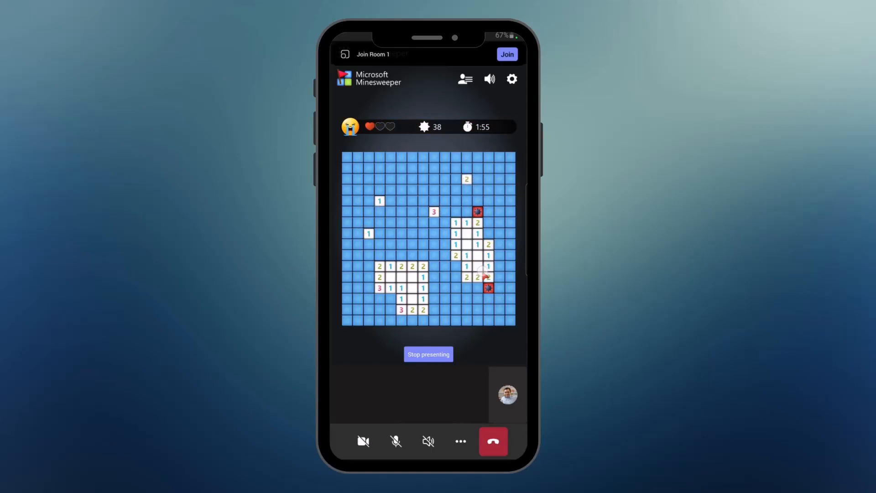
left_click(380, 178)
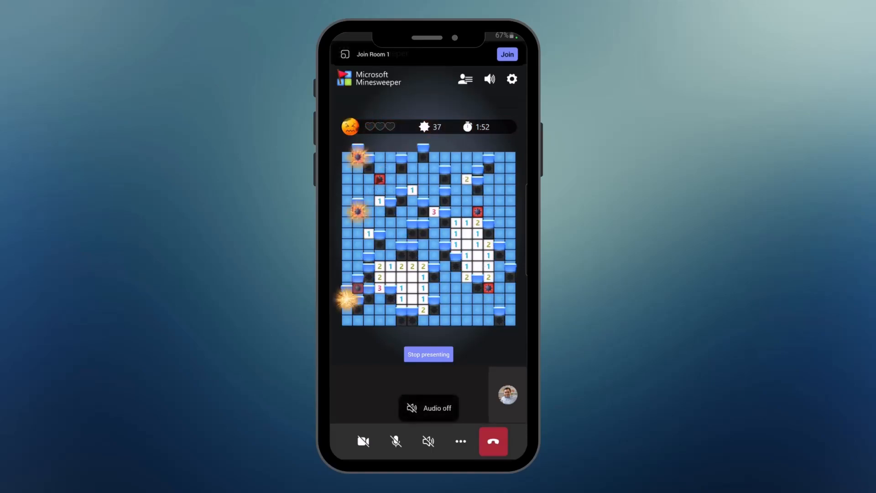
View the end-of-game results and bring up the Game Options
left_click(465, 79)
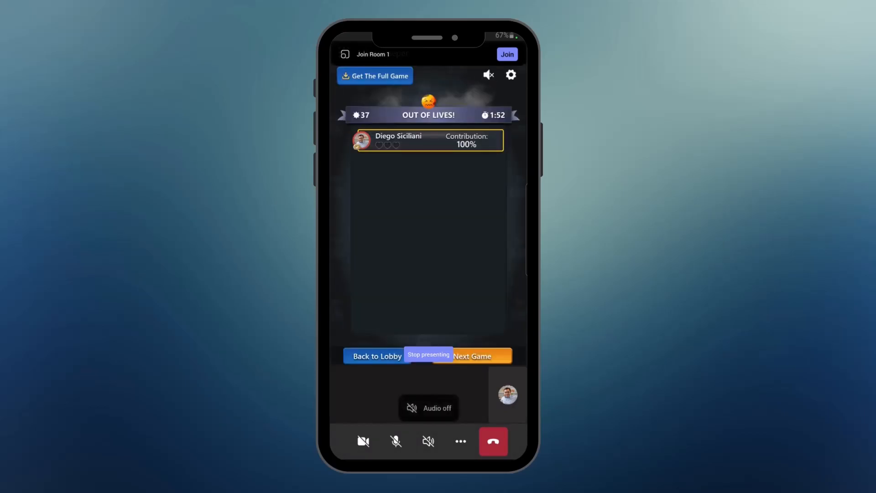
left_click(510, 74)
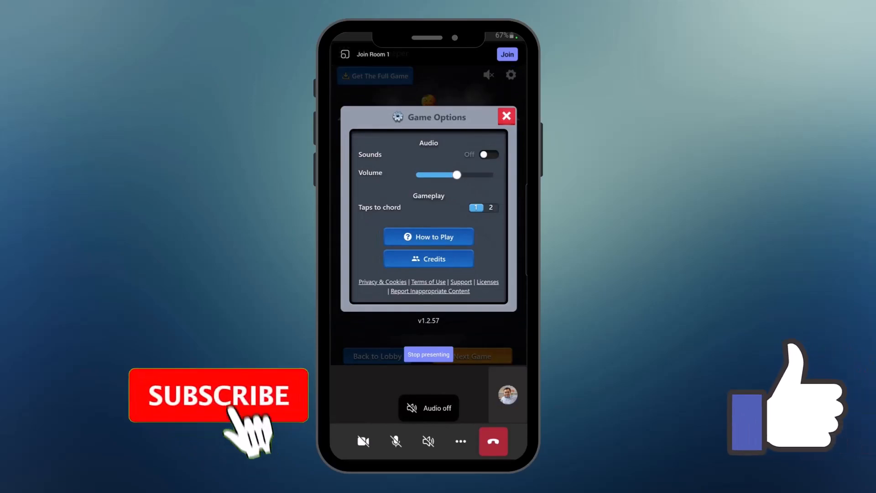